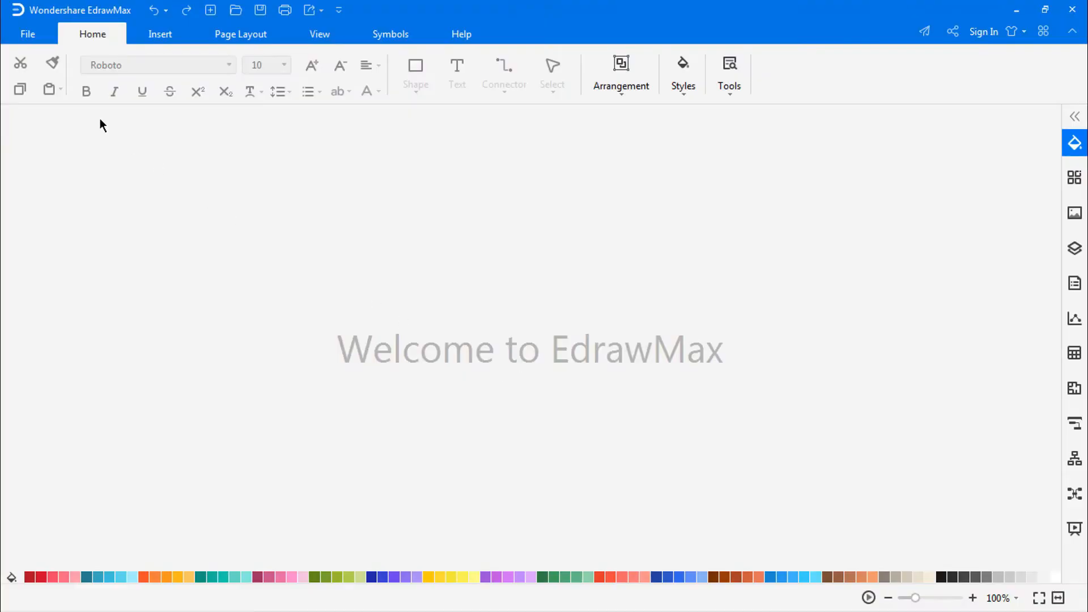
# Start a new drawing from the gallery, choosing the Data Flow diagram category
pyautogui.click(27, 33)
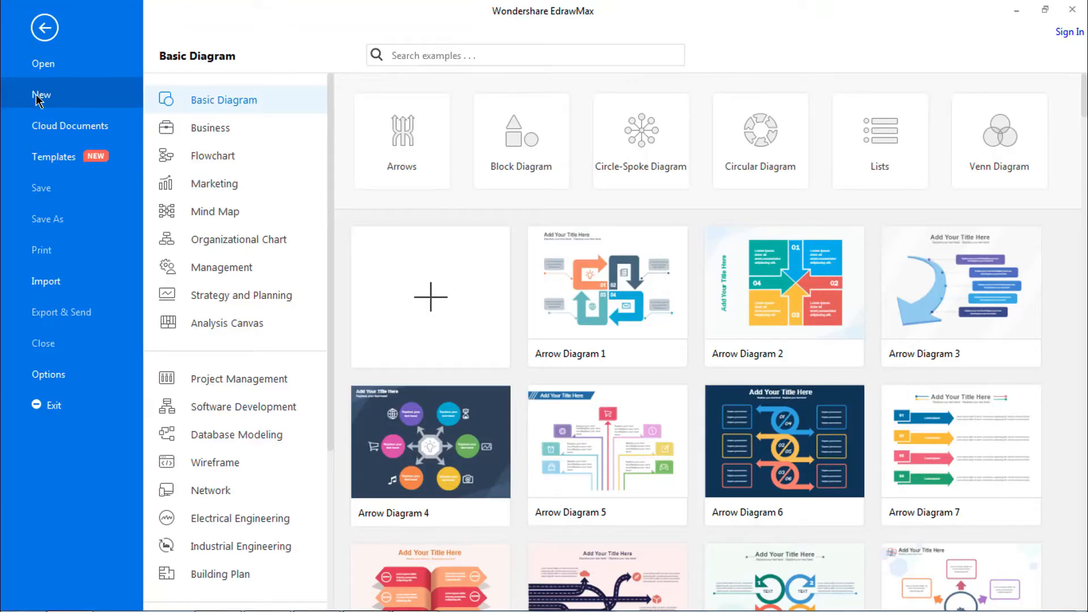
pyautogui.moveTo(212, 155)
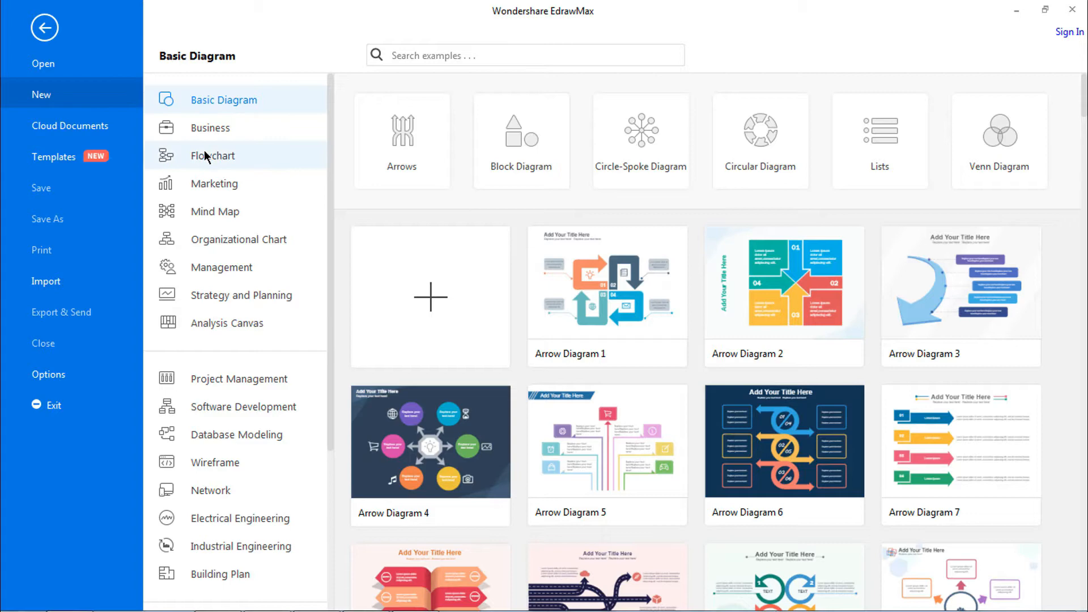
pyautogui.click(212, 155)
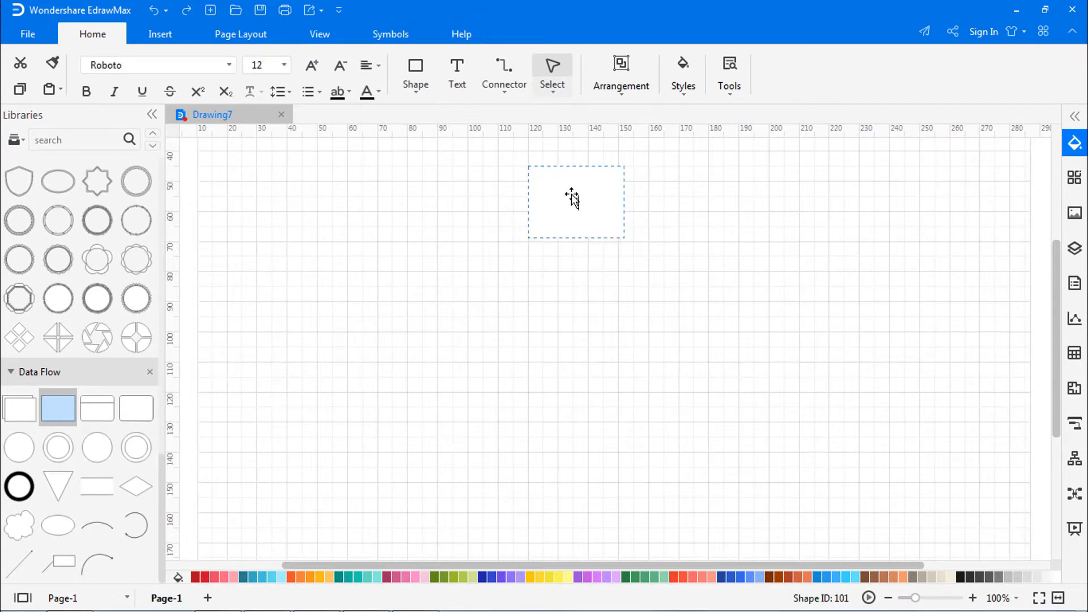
# Label the box 'Invoice System' and add a 'Sales Force' circle below it
pyautogui.write('Invoice Sys')
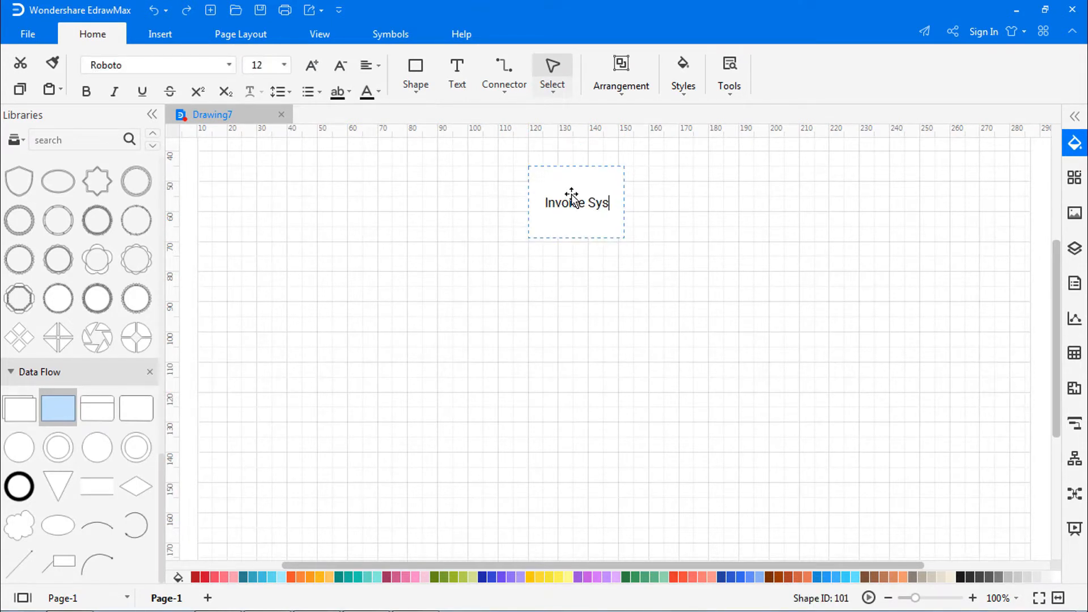
pyautogui.click(671, 263)
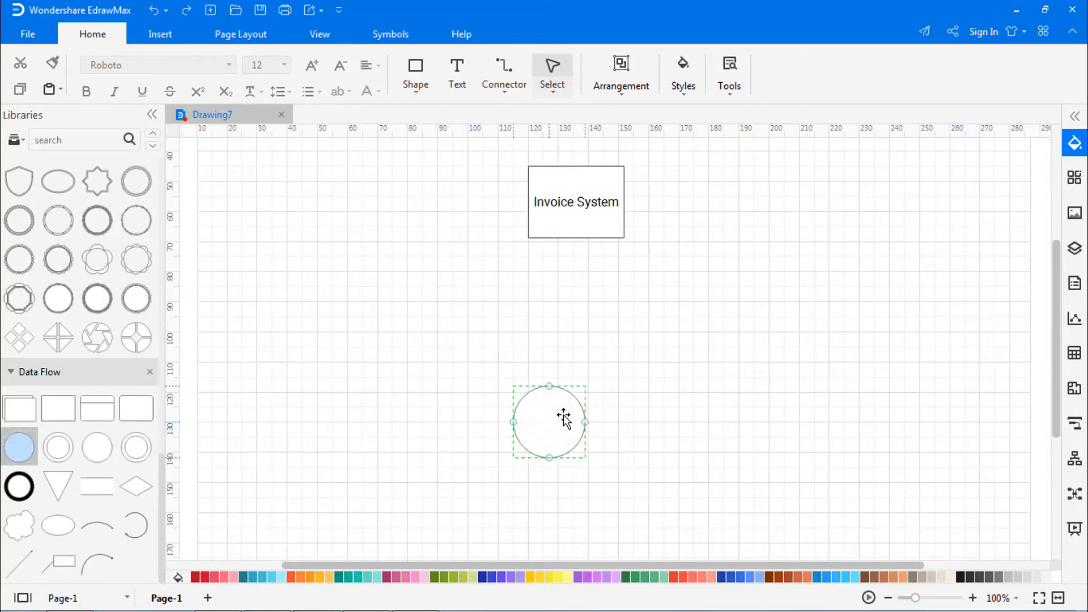
pyautogui.moveTo(548, 421); pyautogui.dragTo(576, 413)
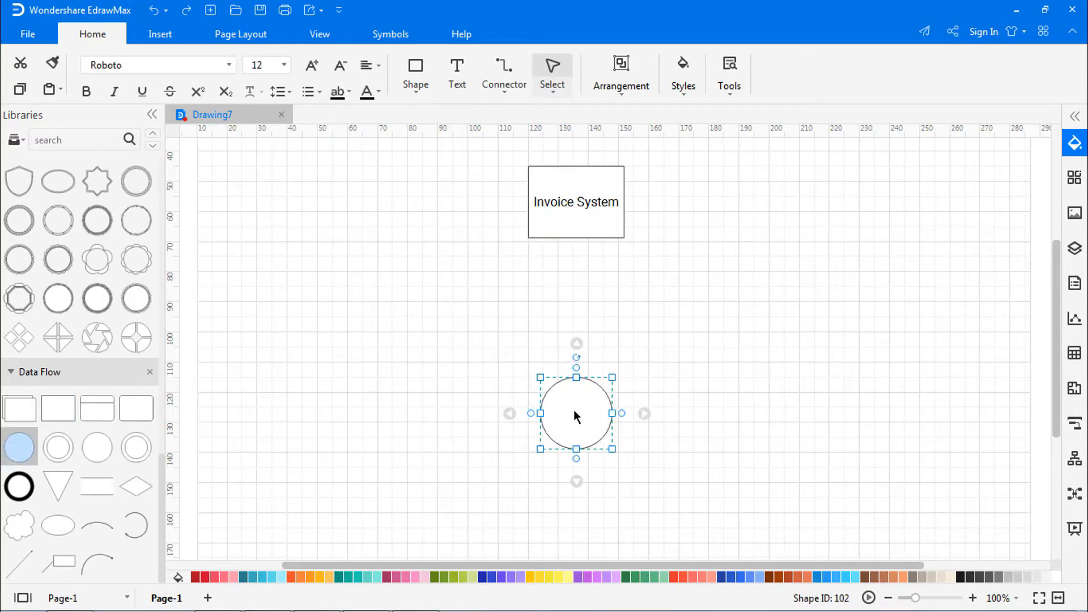
pyautogui.write('Sales Fol')
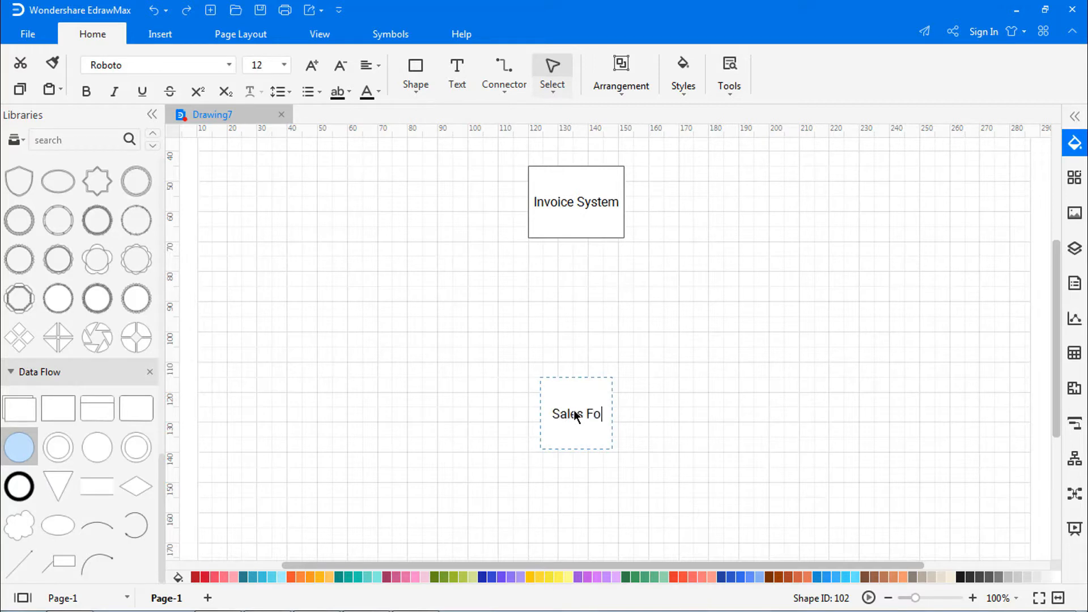
# Draw a connector arrow from Invoice System down to Sales Force
pyautogui.click(504, 74)
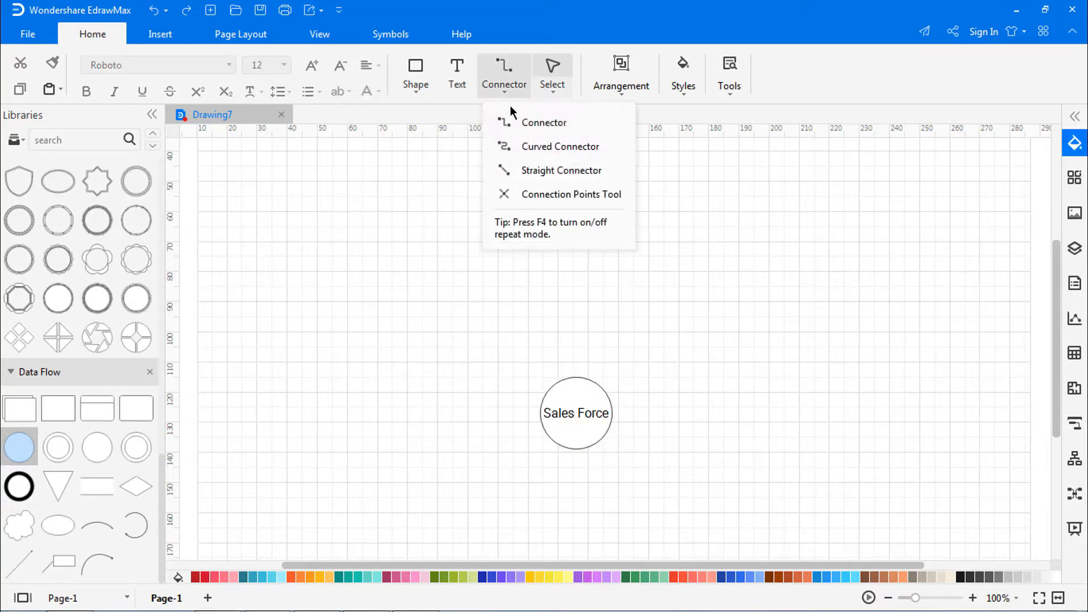
pyautogui.click(544, 123)
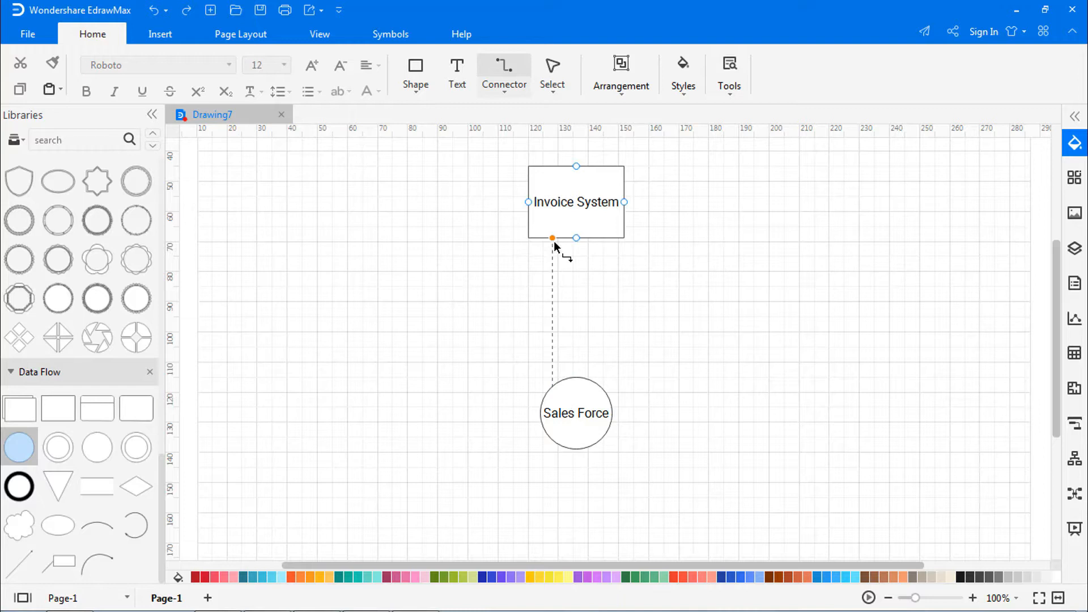
pyautogui.moveTo(551, 238); pyautogui.dragTo(594, 383)
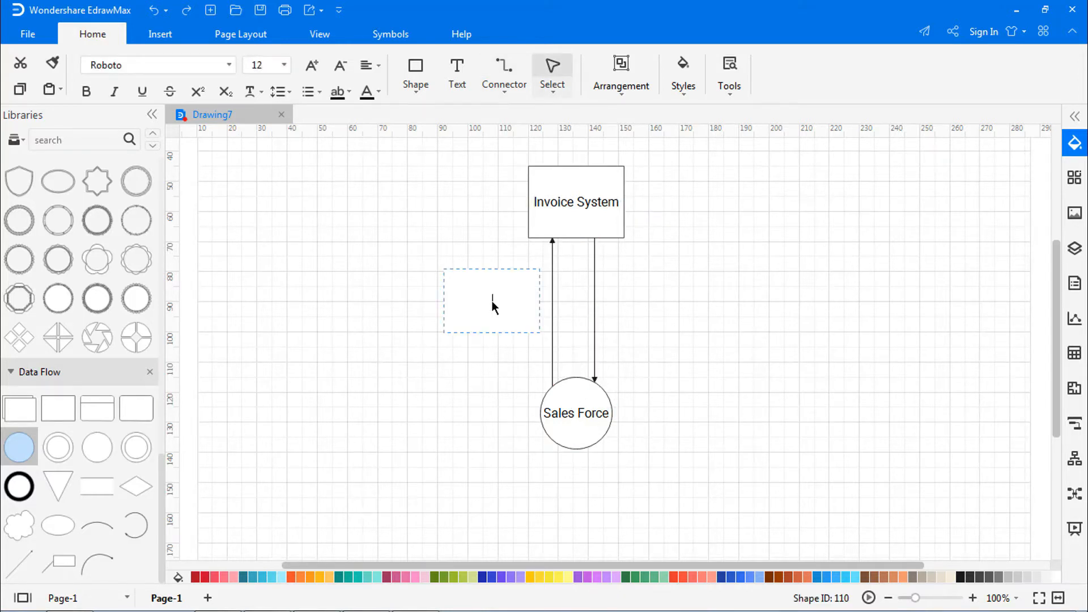
# Label the two arrows 'Products Sold' and 'Invoice Summaries'
pyautogui.write('Products Sold')
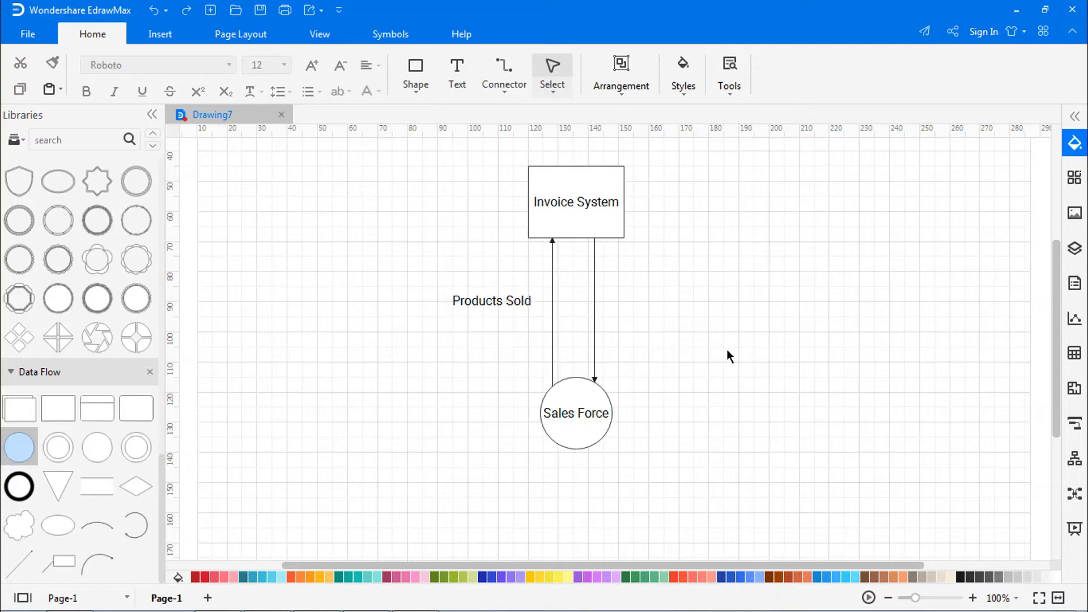
pyautogui.write('Invoice')
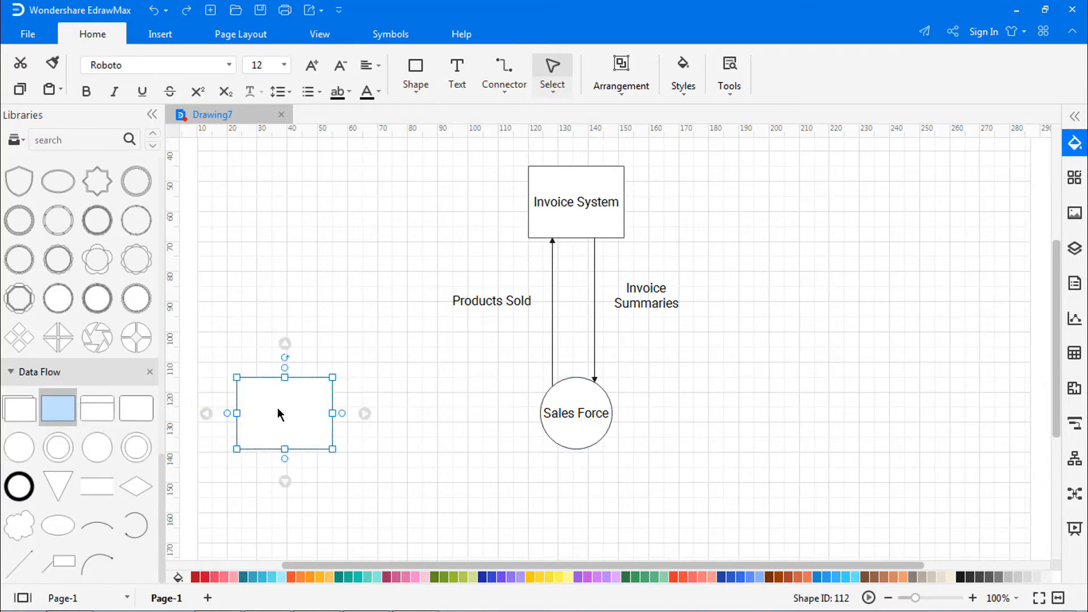
# Name the box 'Sales User' and link it to Sales Force with an 'Opportunity Details' arrow
pyautogui.write('Sales User')
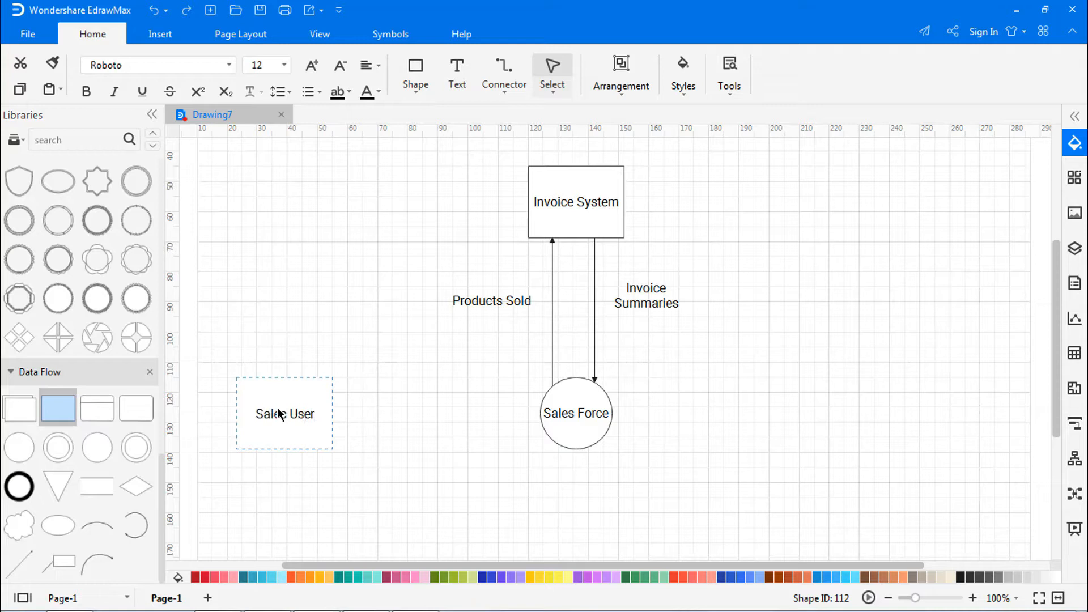
pyautogui.moveTo(331, 396); pyautogui.dragTo(461, 396)
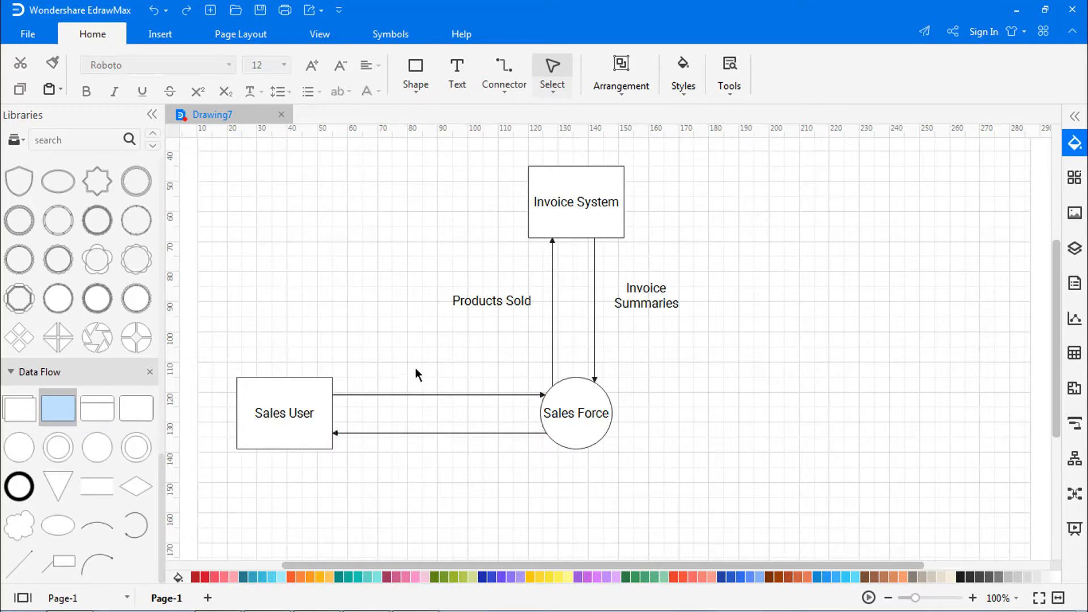
pyautogui.write('Ord')
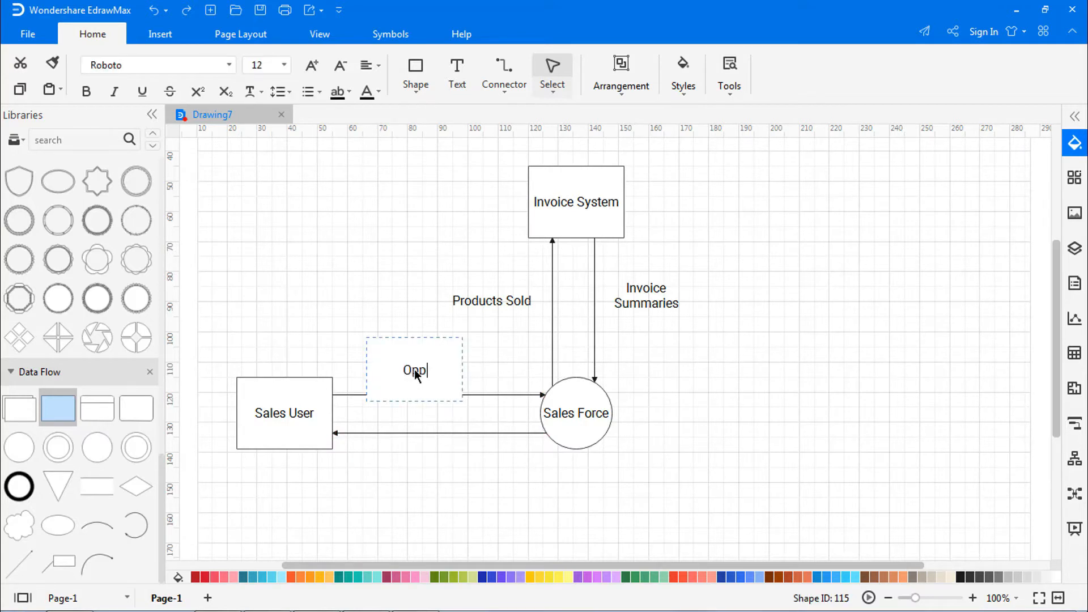
pyautogui.write('Opportunity Deal')
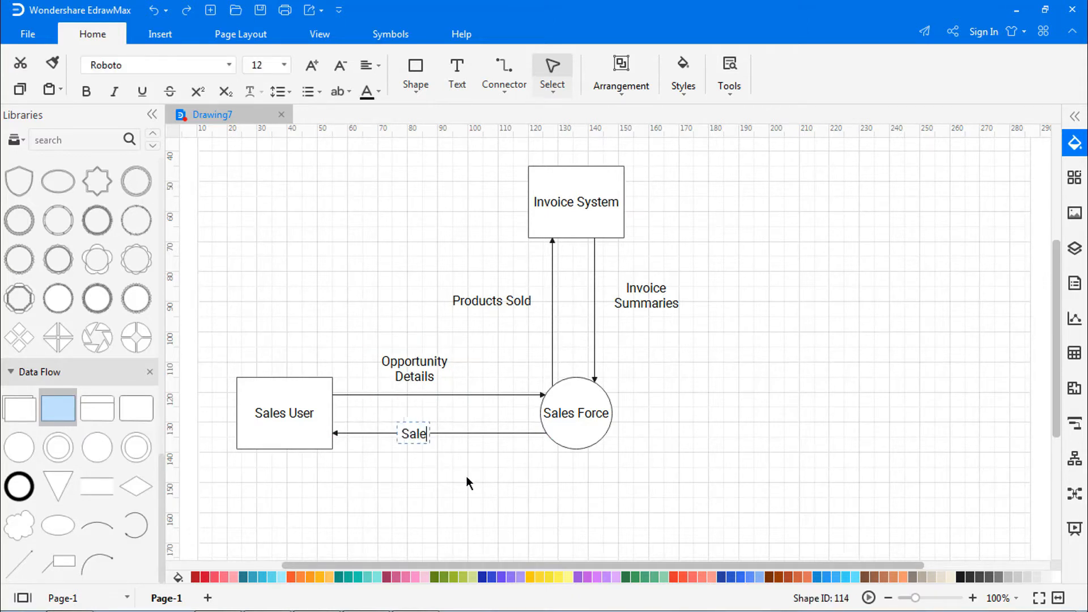
# Label the other arrows 'Sales force Confetti' and 'Commission Approval Notification'
pyautogui.write('Sales force')
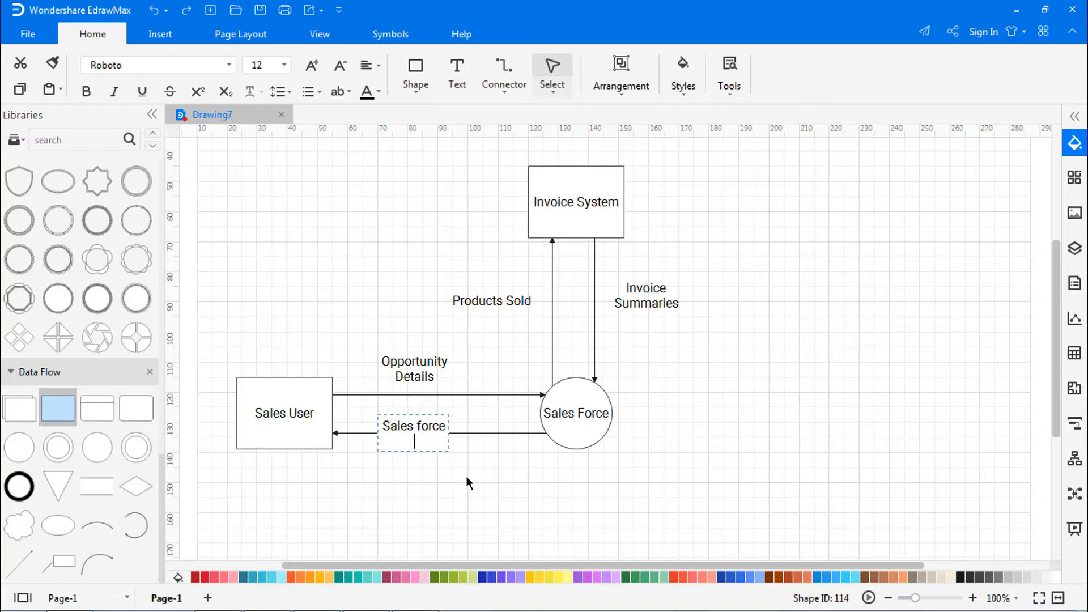
pyautogui.write('Confetti')
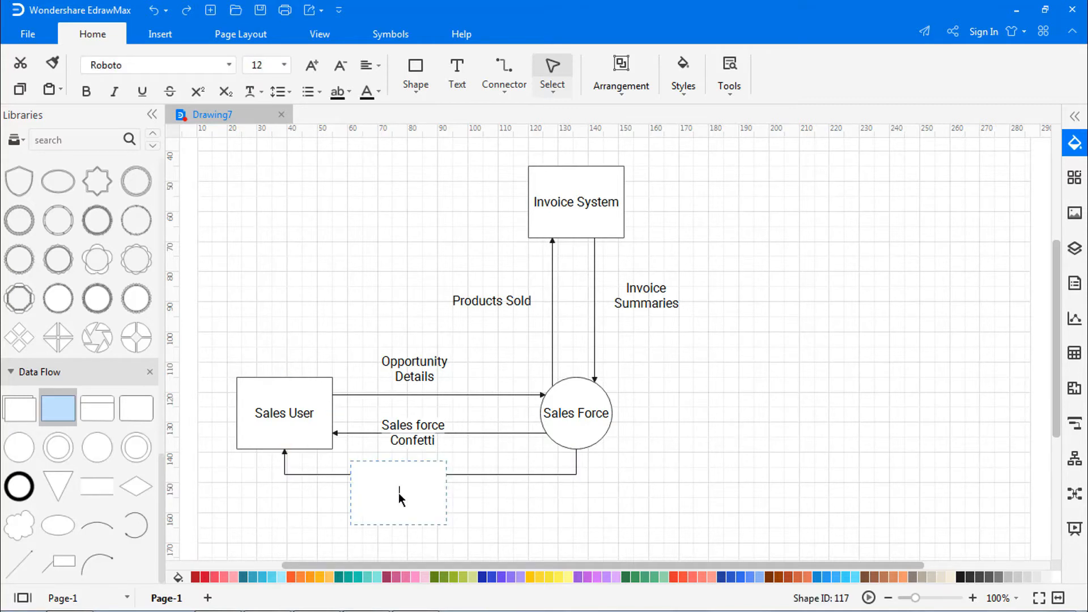
pyautogui.write('Commission Approval Notification')
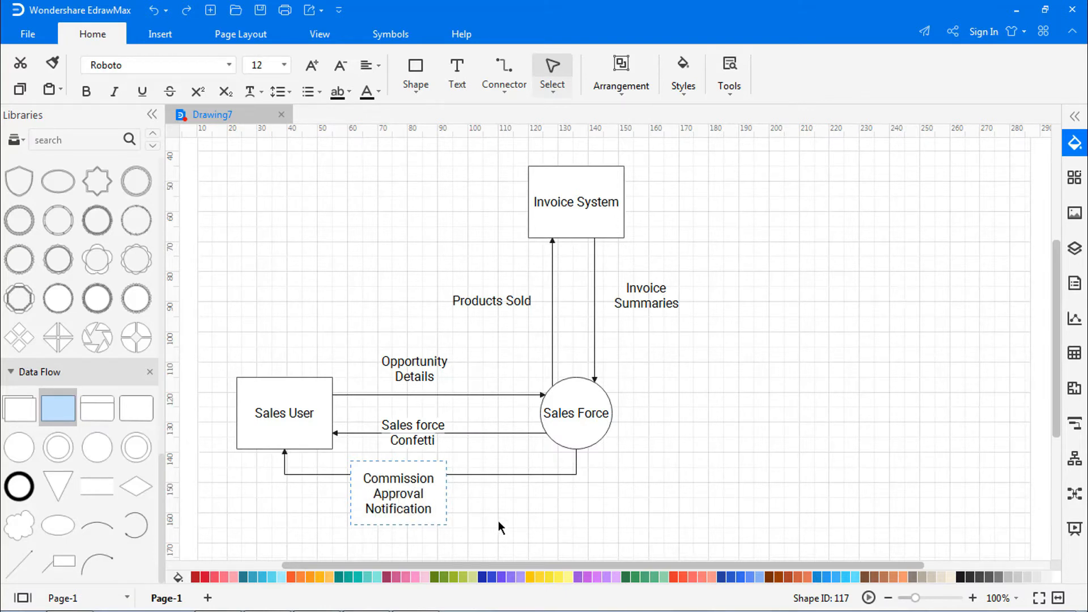
pyautogui.click(398, 492)
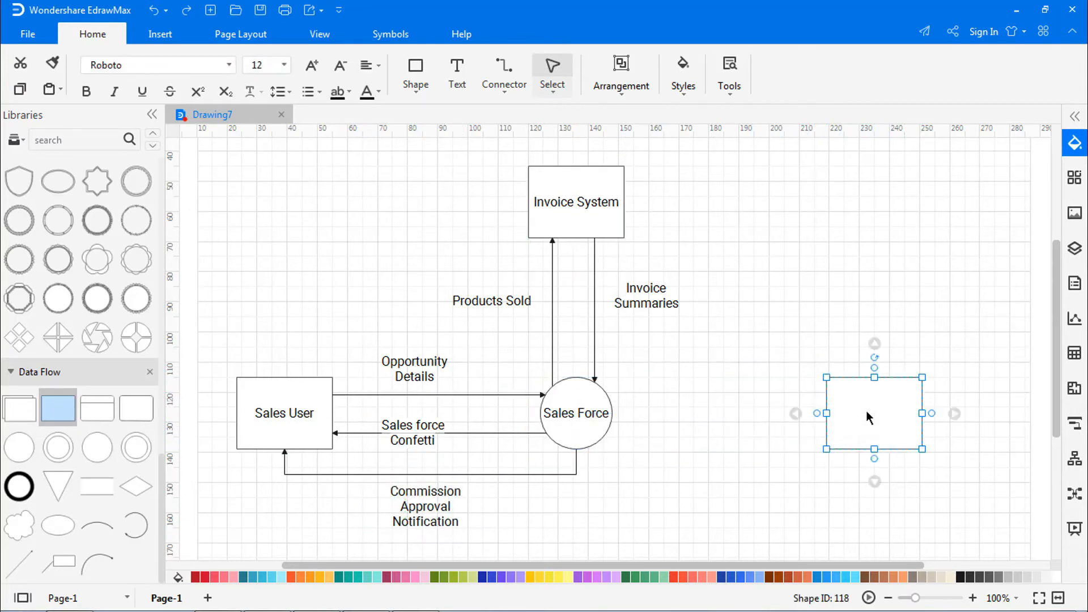
# Name the right box 'Sales Manager' and label its return arrow 'Oprotunity Notification'
pyautogui.write('Sales Manager')
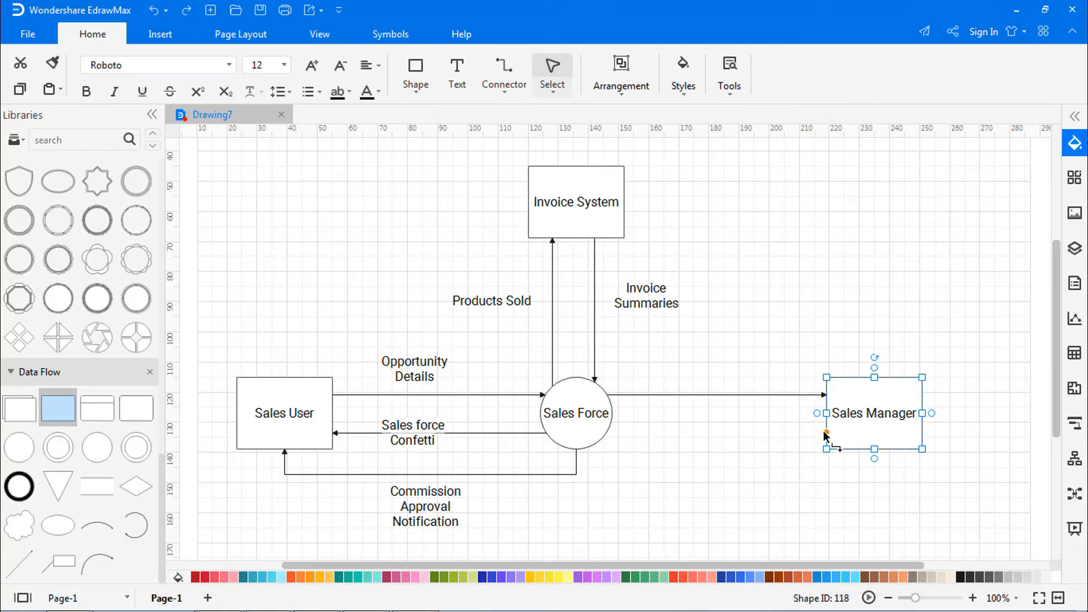
pyautogui.click(691, 464)
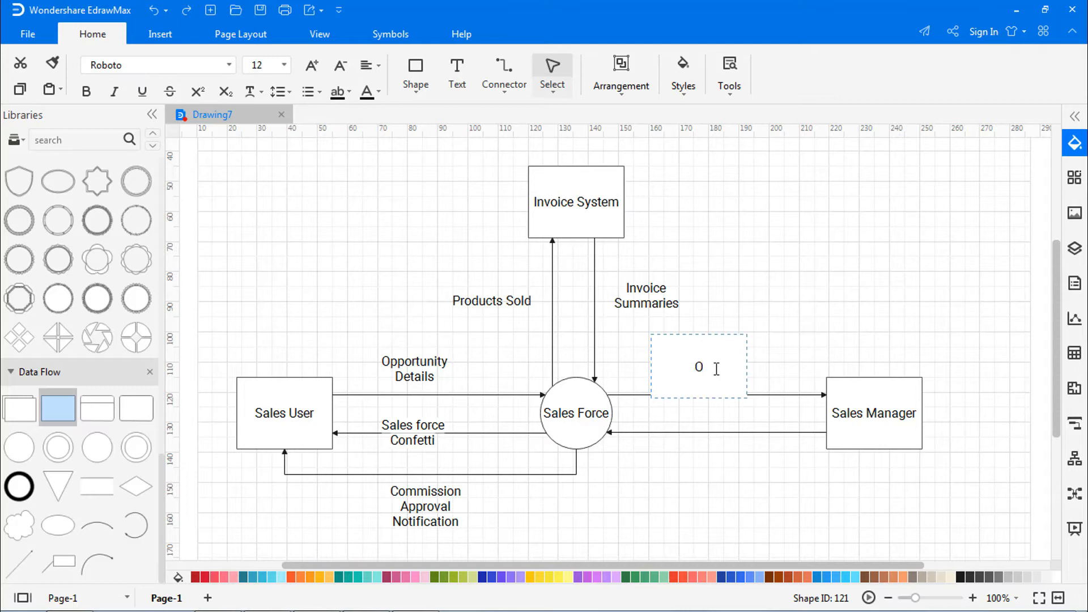
pyautogui.write('Oprotunity Notificatio')
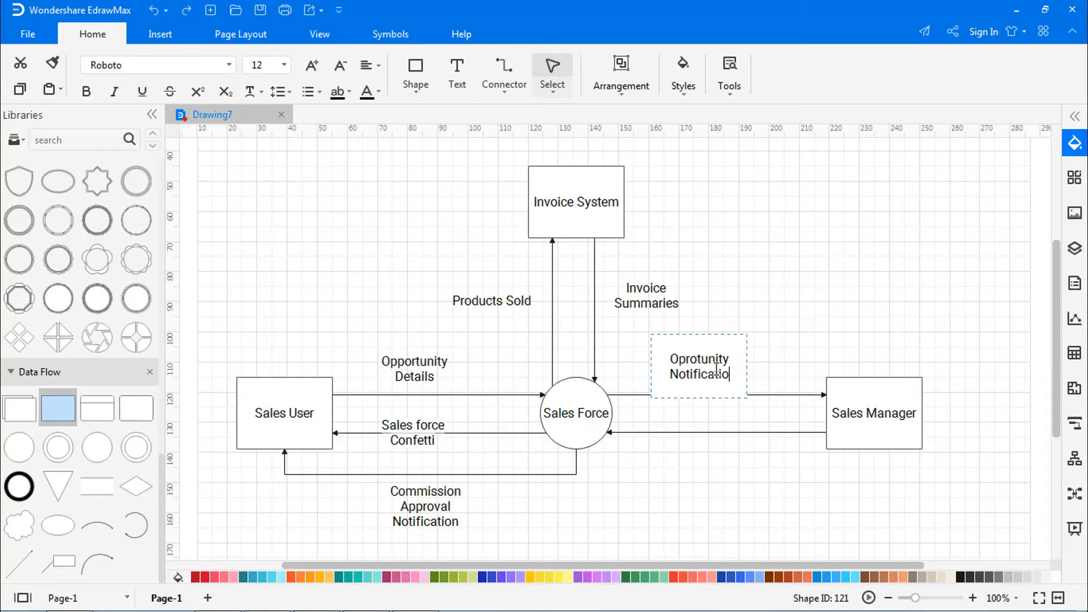
pyautogui.click(700, 453)
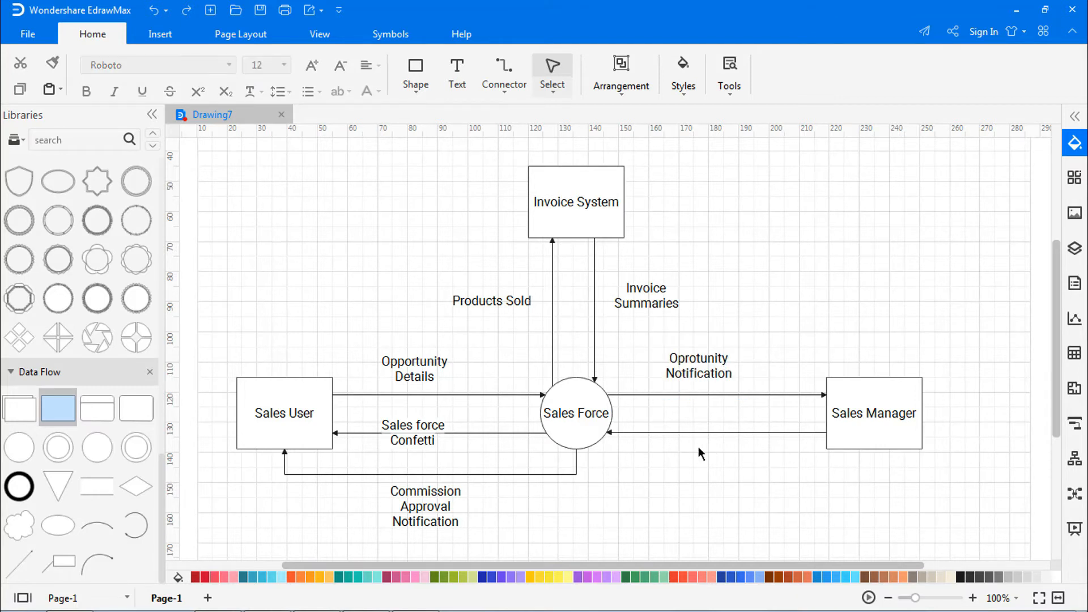
# Label the second arrow 'Opportunity Notification' and reposition the upper label
pyautogui.write('Opportunity')
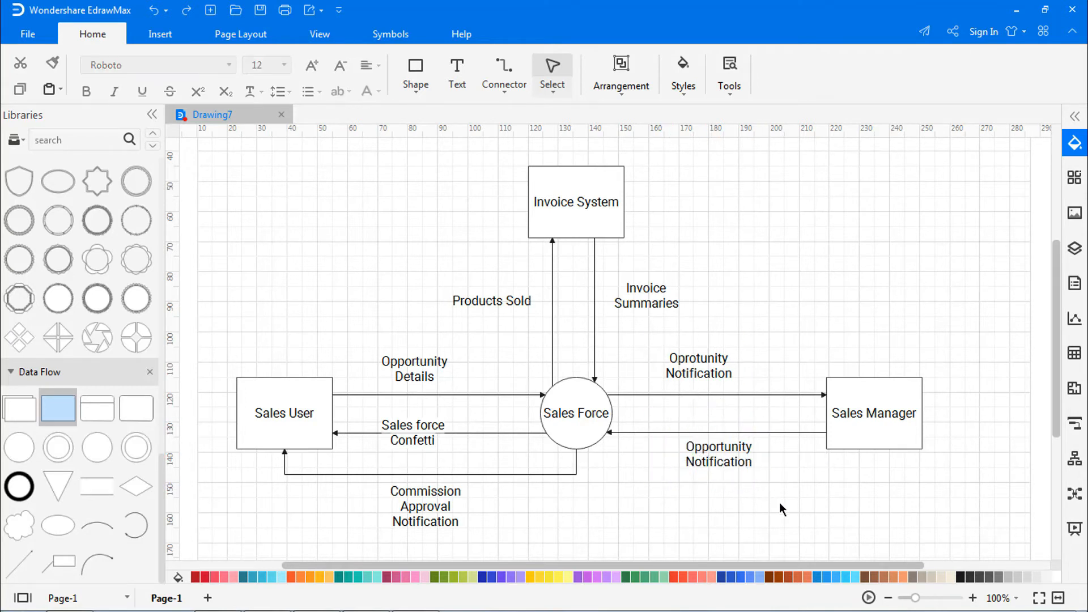
pyautogui.click(698, 366)
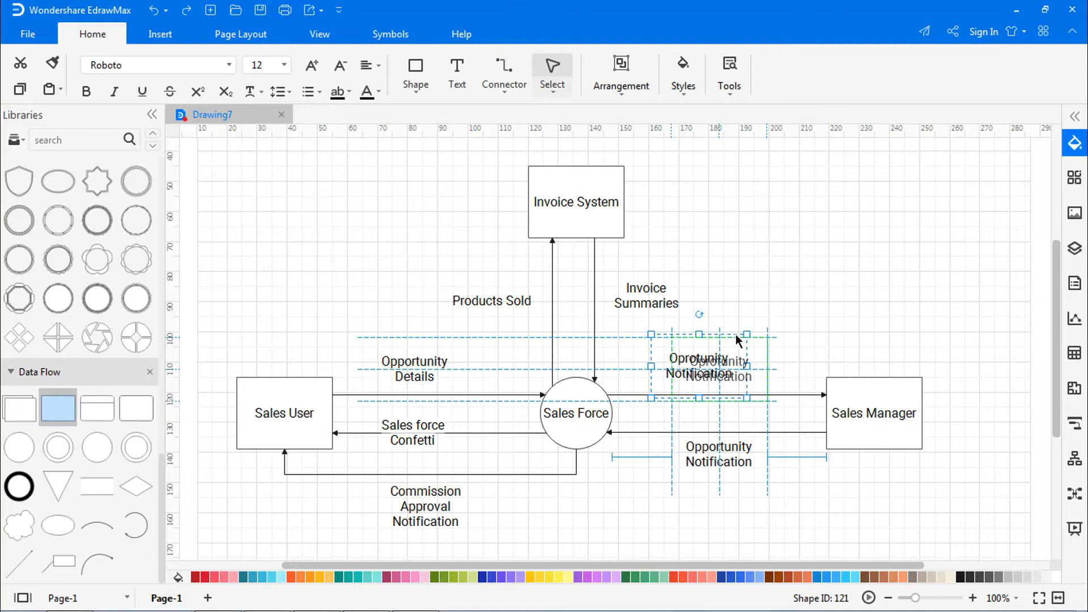
pyautogui.click(840, 301)
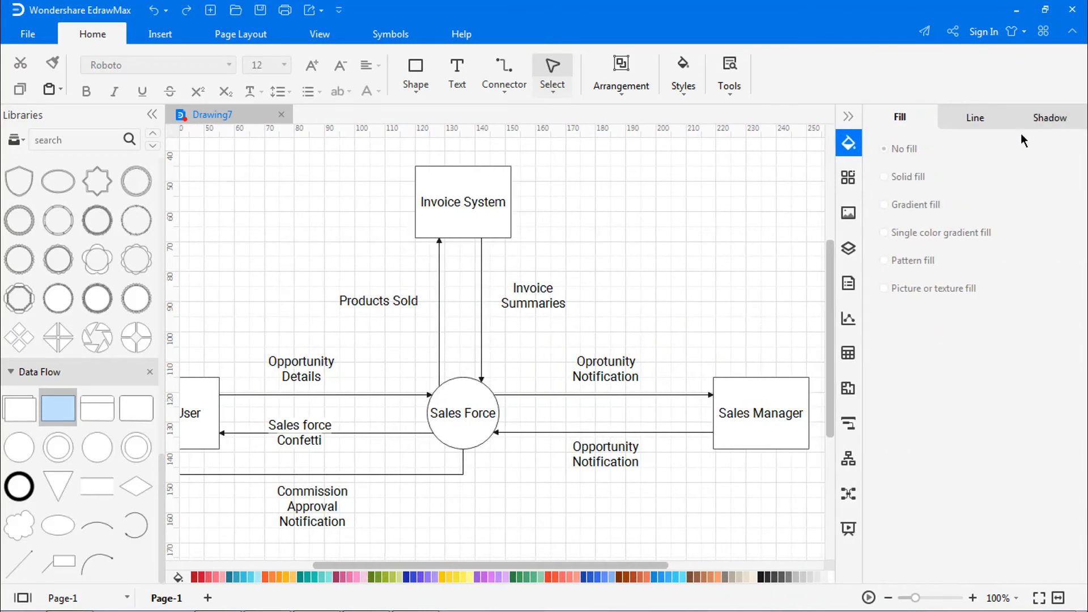
# Apply a blue theme to all shapes and arrows from the Theme panel
pyautogui.click(847, 178)
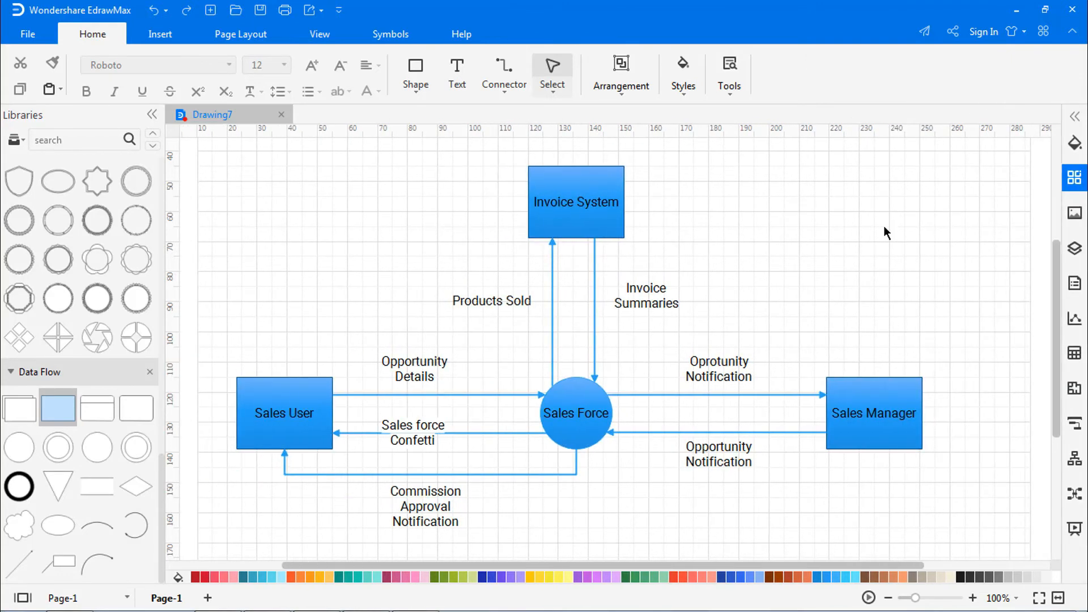
pyautogui.rightClick(886, 233)
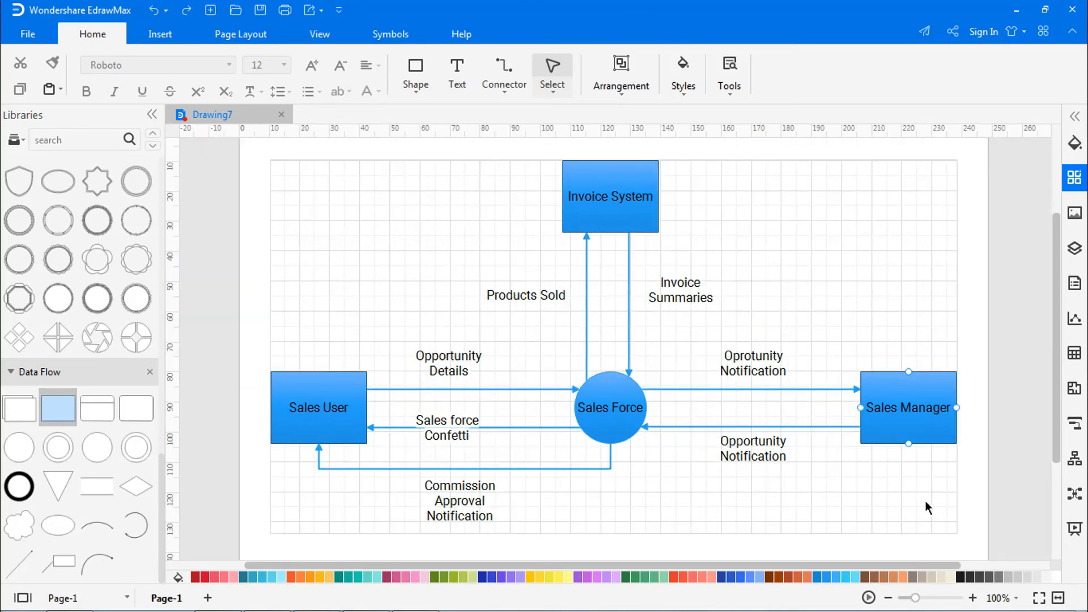
# Switch from Page Layout to the View ribbon to turn off the background grid
pyautogui.click(240, 33)
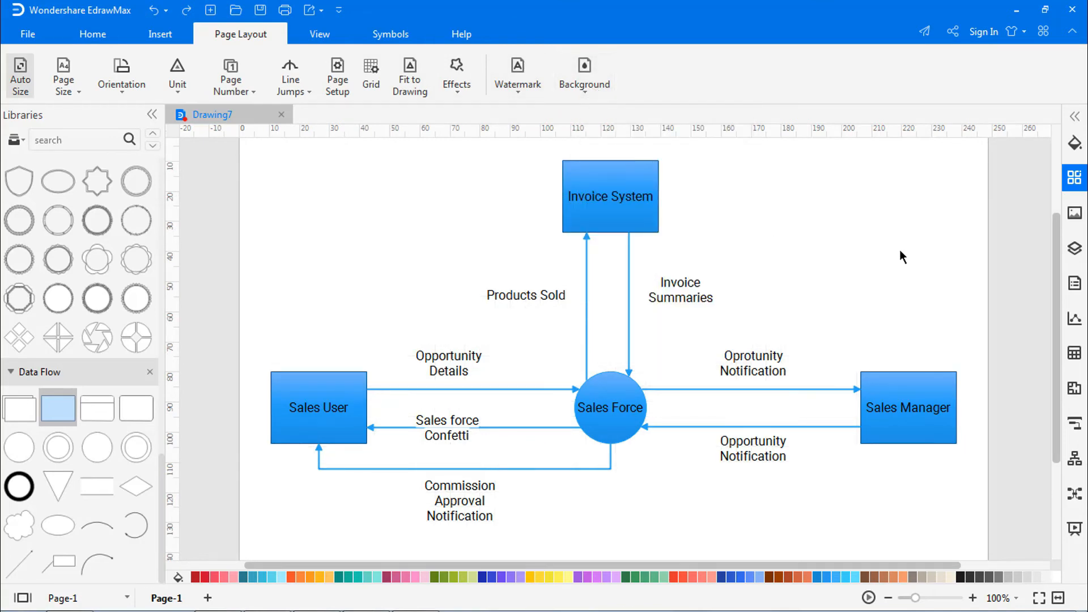
pyautogui.click(319, 33)
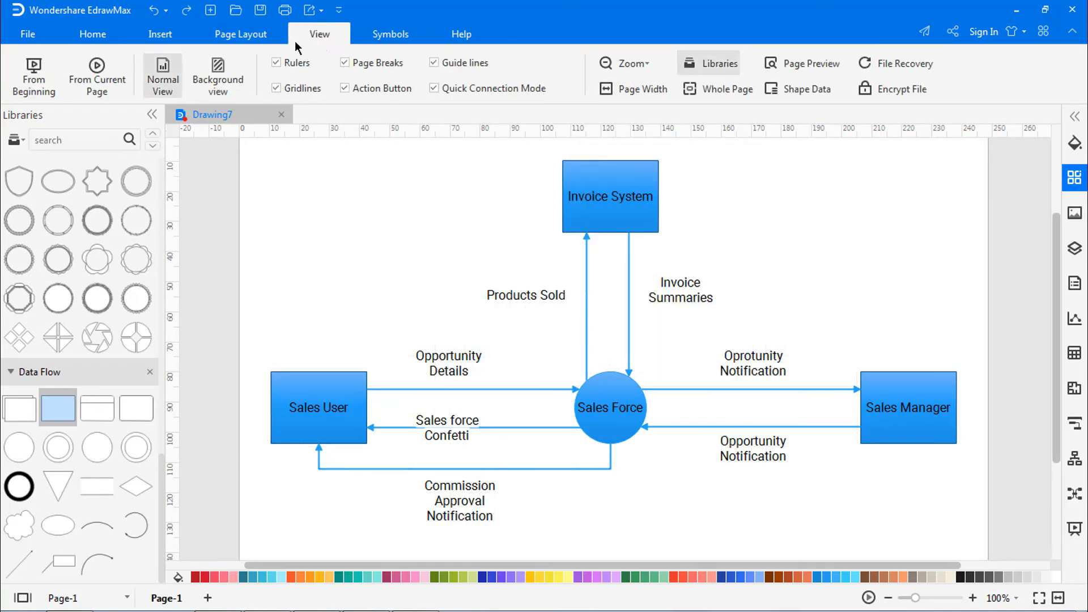